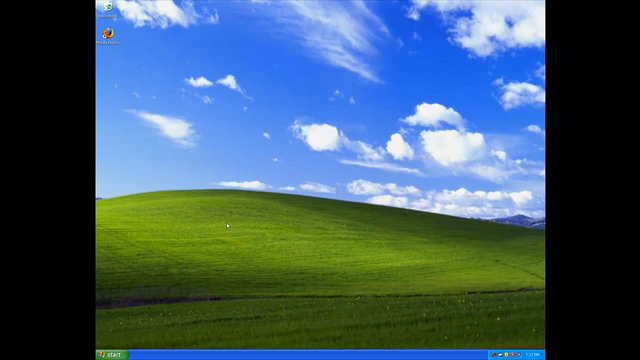
pyautogui.moveTo(108, 140)
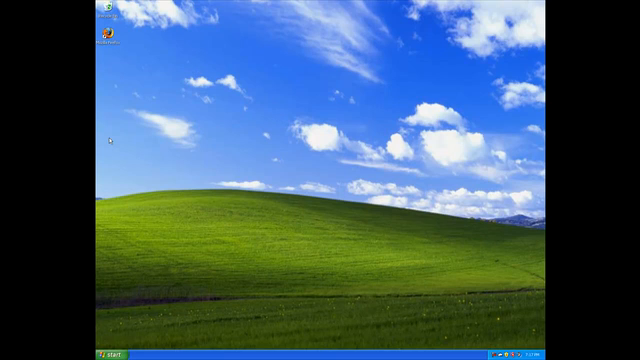
pyautogui.moveTo(133, 216)
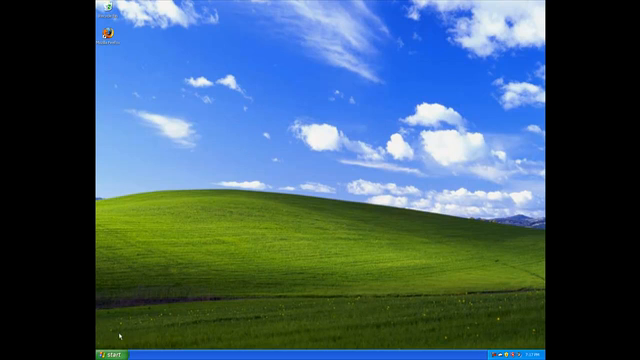
# Launch Mozilla Firefox from its desktop icon
pyautogui.click(110, 353)
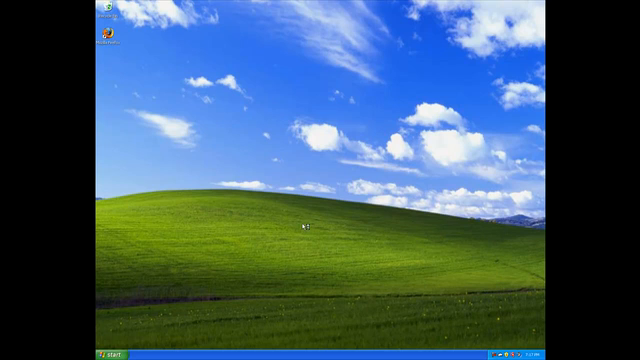
pyautogui.moveTo(274, 83)
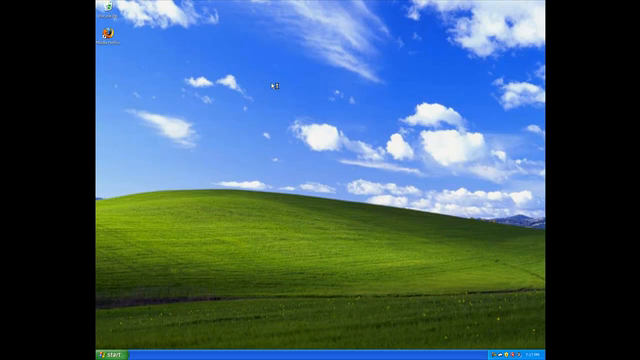
pyautogui.moveTo(272, 90)
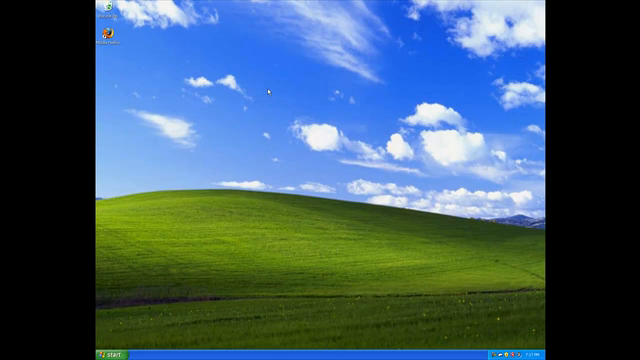
pyautogui.moveTo(270, 90)
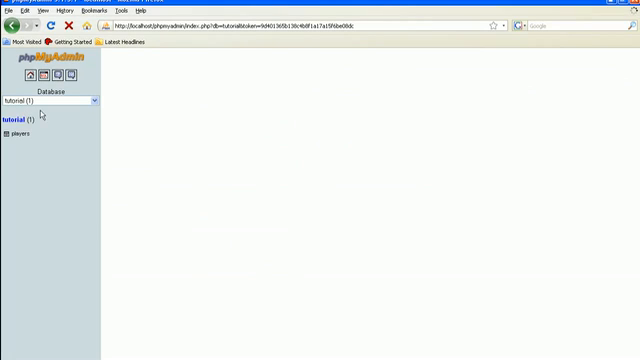
# Select the players table in phpMyAdmin and show its Structure page
pyautogui.click(25, 132)
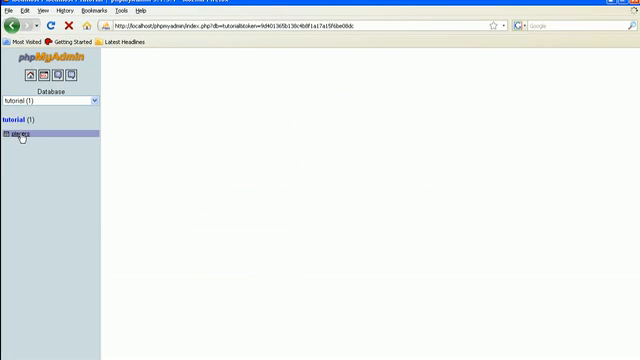
pyautogui.click(14, 125)
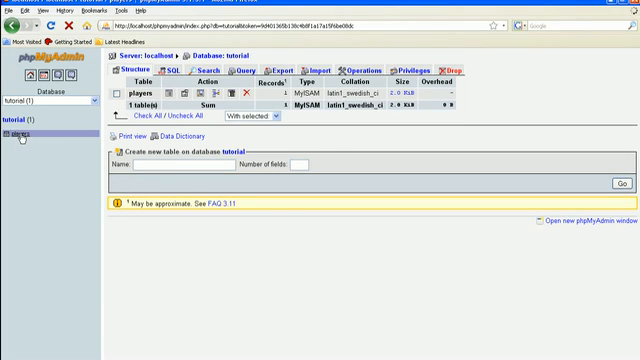
pyautogui.click(16, 128)
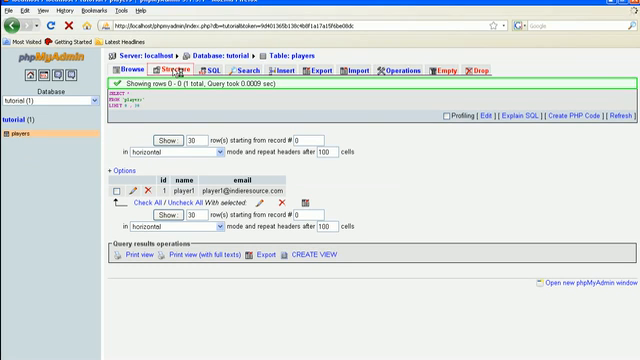
pyautogui.click(176, 72)
pyautogui.write('2')
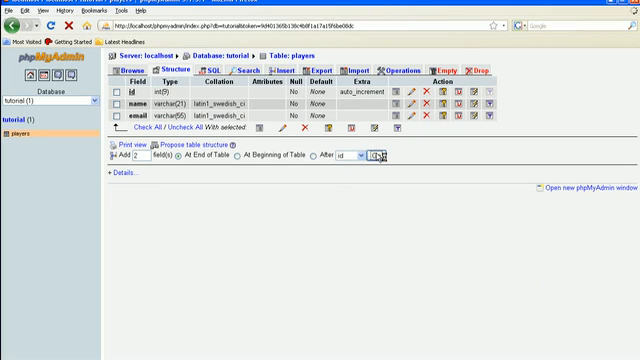
# Name the first new field level, with type SMALLINT and length 3
pyautogui.click(375, 157)
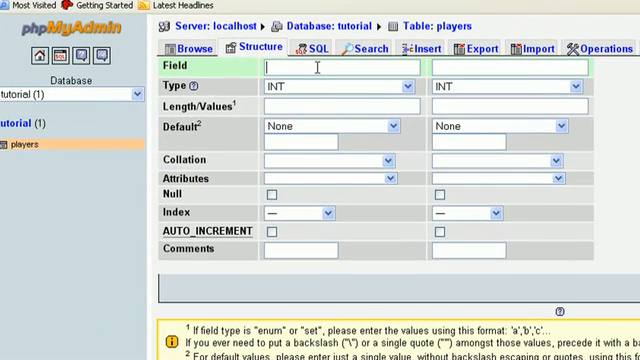
pyautogui.write('level')
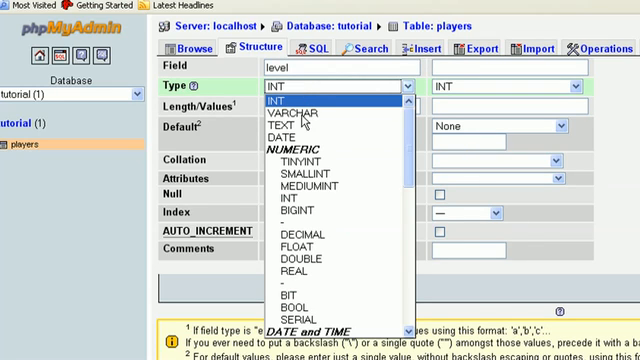
pyautogui.click(289, 184)
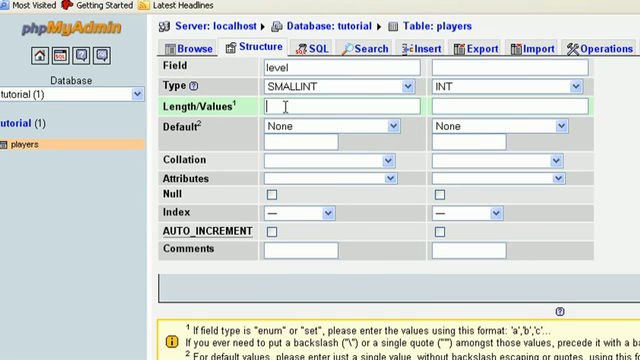
pyautogui.write('3')
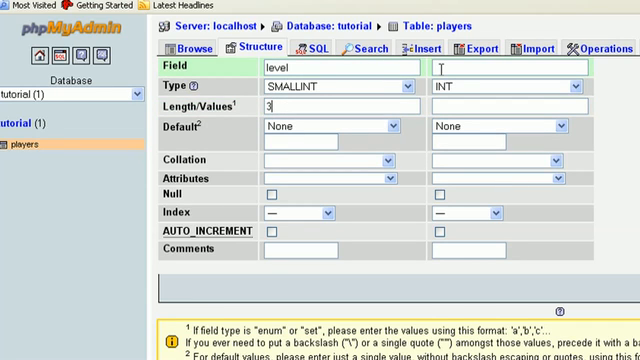
# Name the second new field exper and pick its data type
pyautogui.write('e')
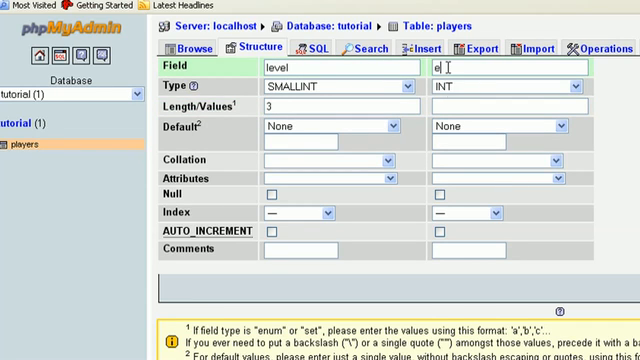
pyautogui.write('xp')
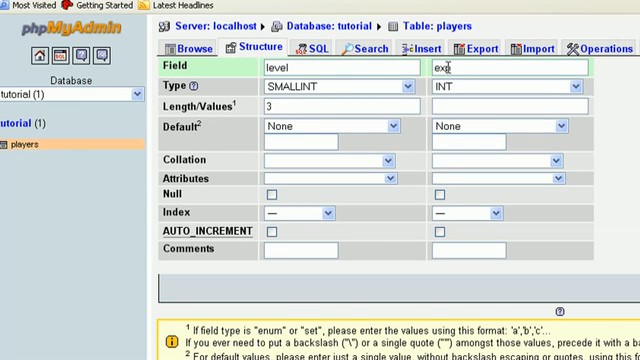
pyautogui.write('er')
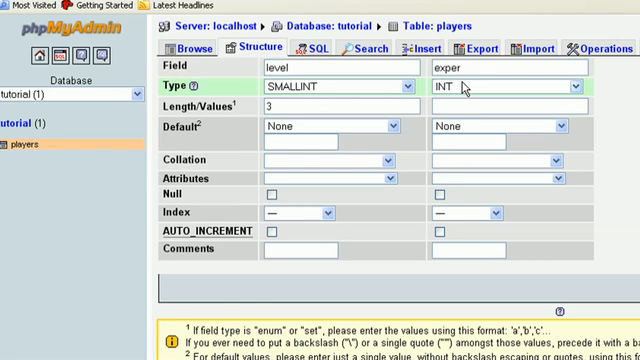
pyautogui.click(510, 102)
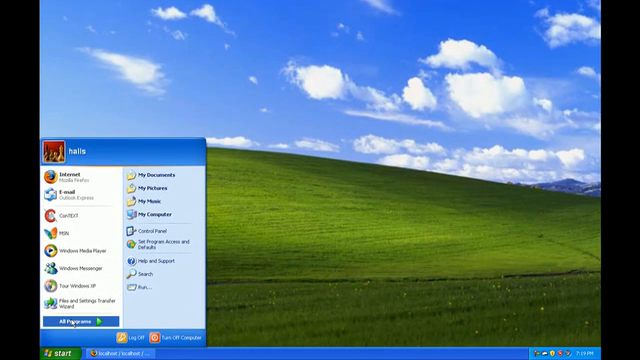
# Start ConTEXT from All Programs in the Start menu
pyautogui.click(77, 324)
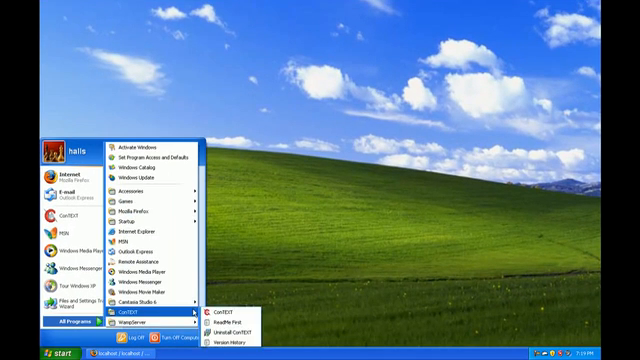
pyautogui.click(218, 315)
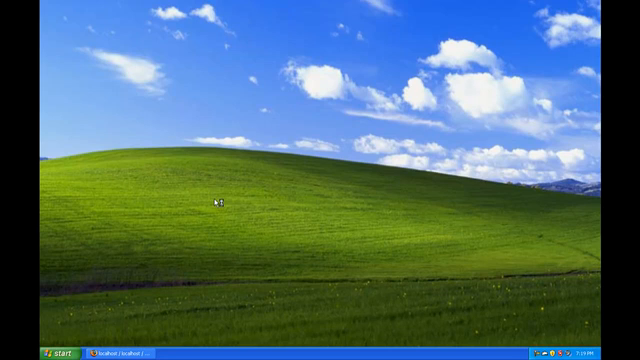
pyautogui.moveTo(258, 135)
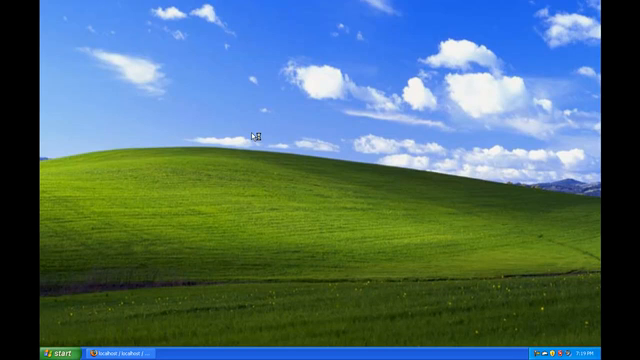
pyautogui.moveTo(250, 117)
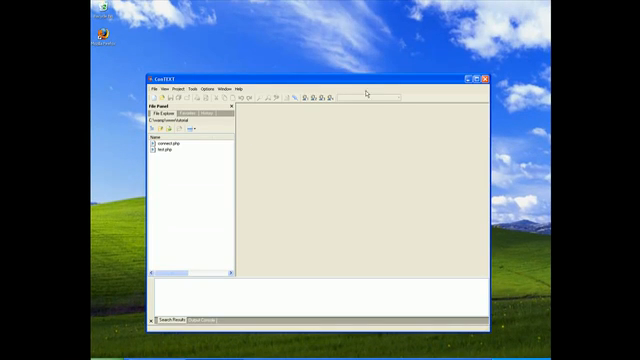
# In a new maximized document, write a PHP block including 'connect.php'
pyautogui.click(477, 76)
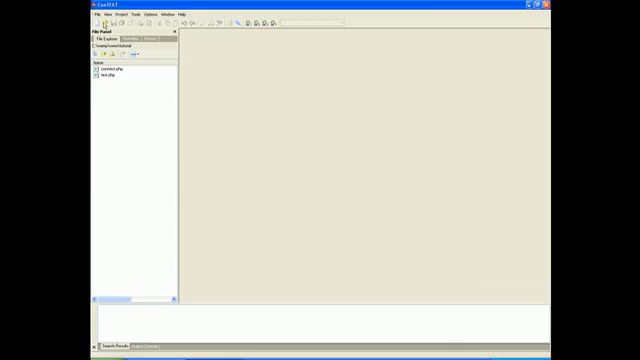
pyautogui.click(97, 13)
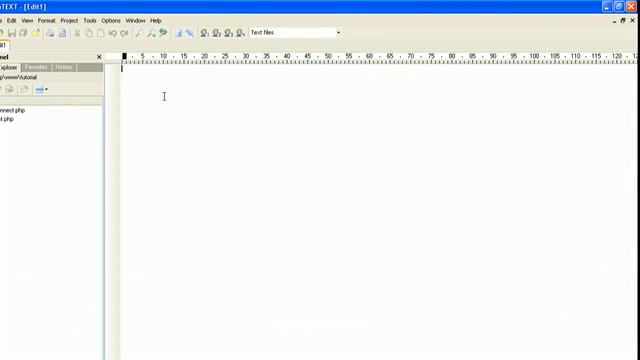
pyautogui.write('<?php')
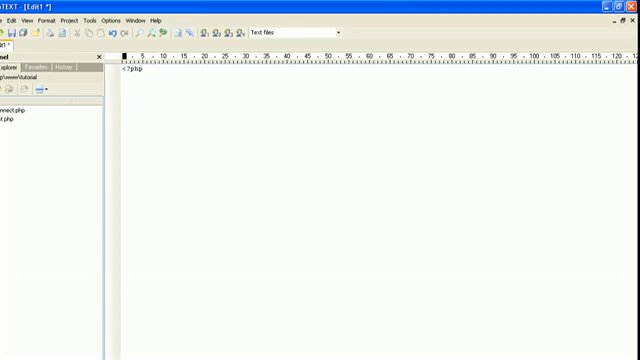
pyautogui.write('include')
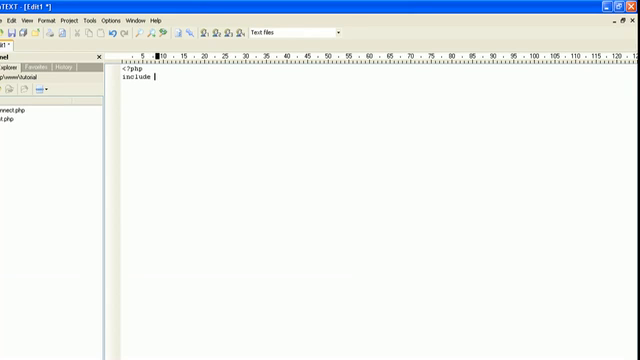
pyautogui.write("'connect.")
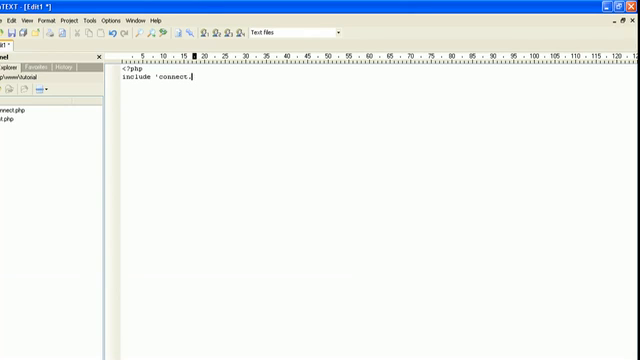
pyautogui.write('php')
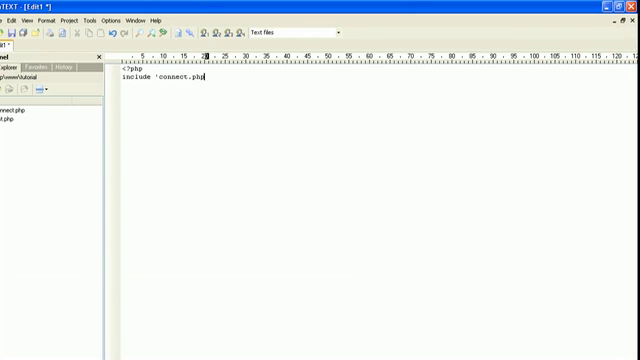
pyautogui.write("';")
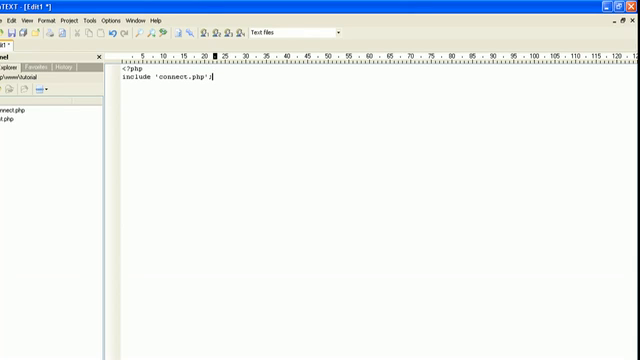
pyautogui.press('Return')
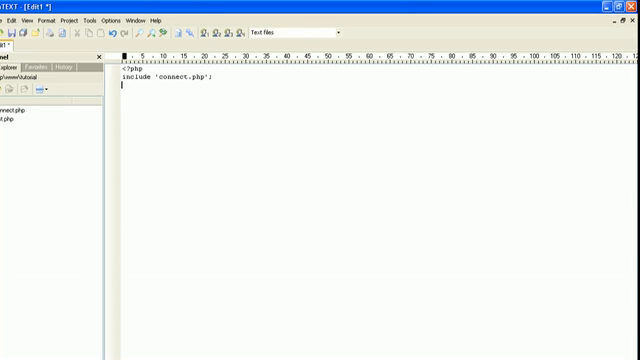
pyautogui.write('?>')
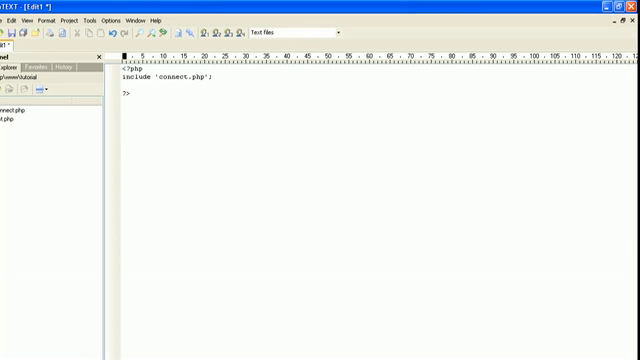
# Type the opening form tag with method post and action reguser.php
pyautogui.write('<')
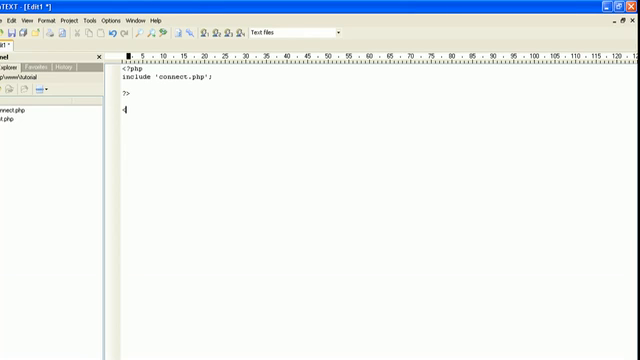
pyautogui.write('<form')
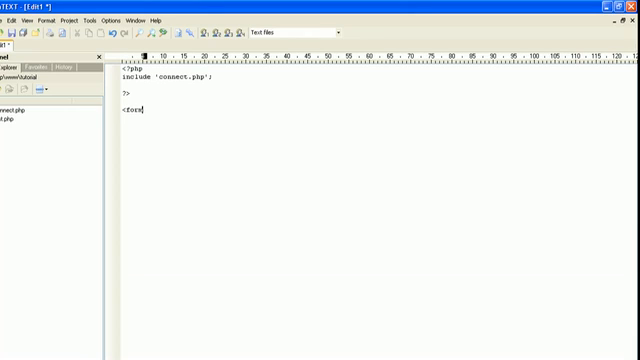
pyautogui.write('method ="')
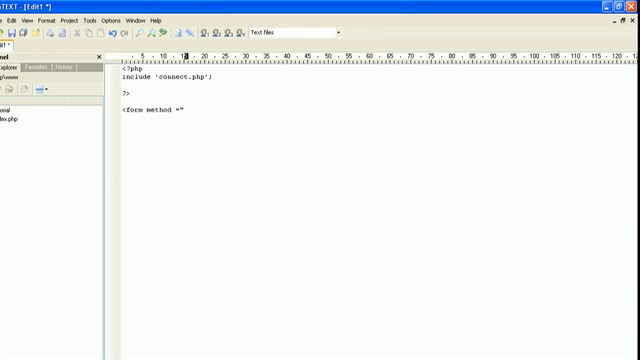
pyautogui.write('post')
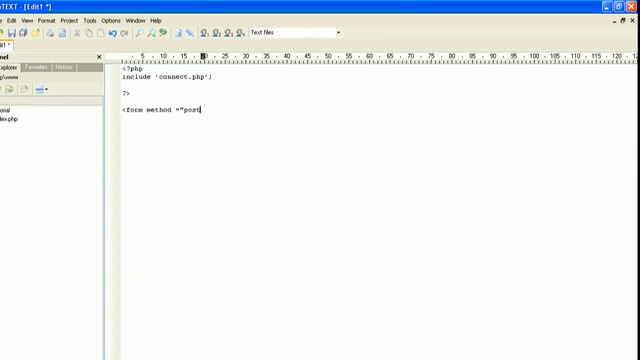
pyautogui.write('"')
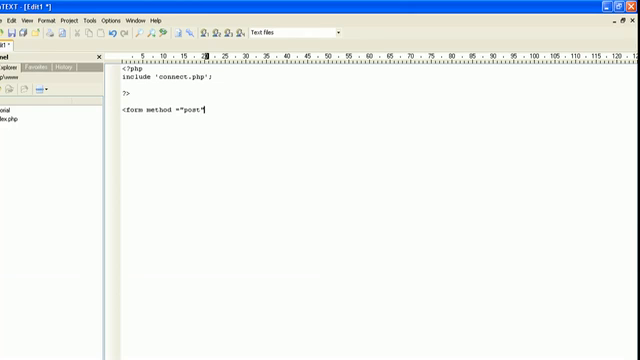
pyautogui.write('"')
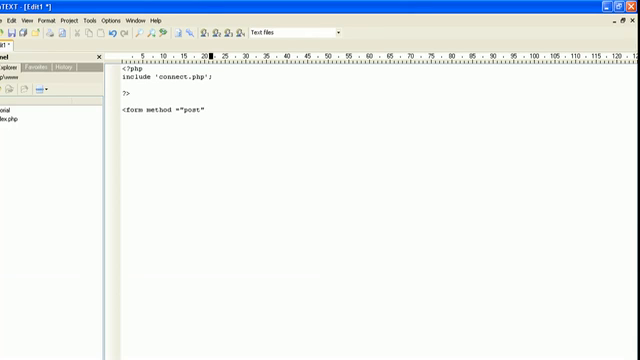
pyautogui.write('action="reguser.php')
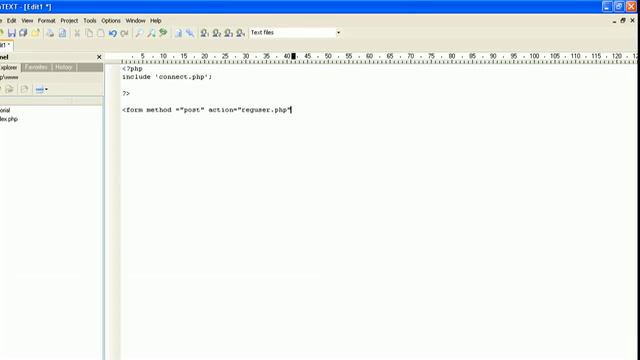
pyautogui.write('"')
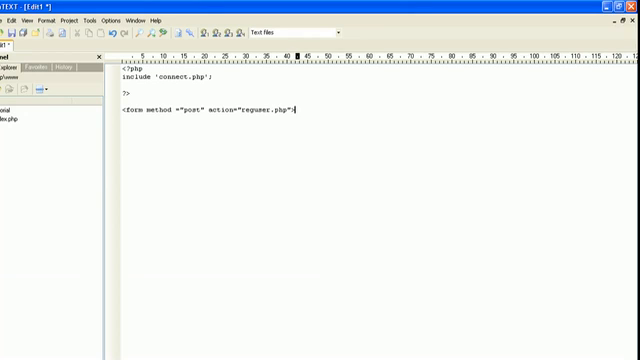
pyautogui.press('Return')
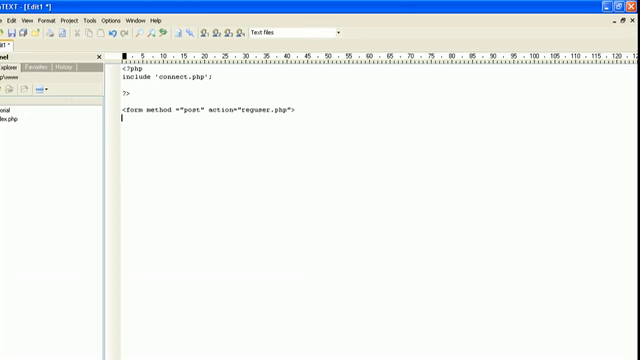
# Add the 'Type Username Here' line with a text input named player, size 21, and <br>
pyautogui.write('Type Username here')
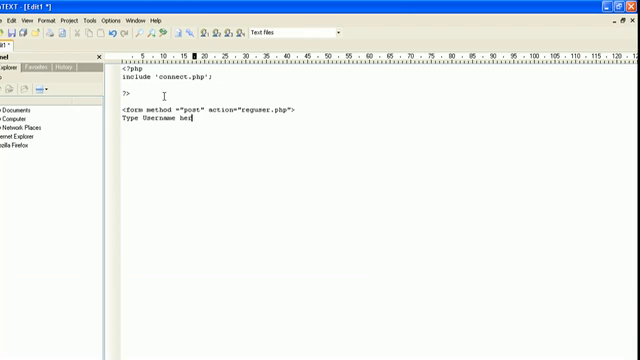
pyautogui.press('BackSpace')
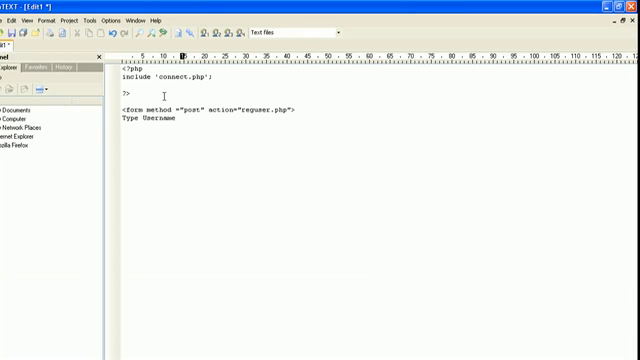
pyautogui.write('Here: <i')
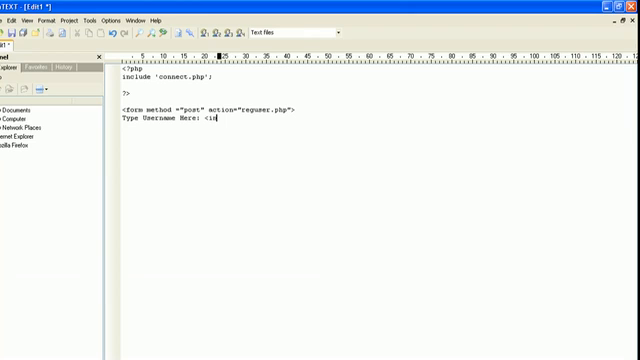
pyautogui.write('nput type="')
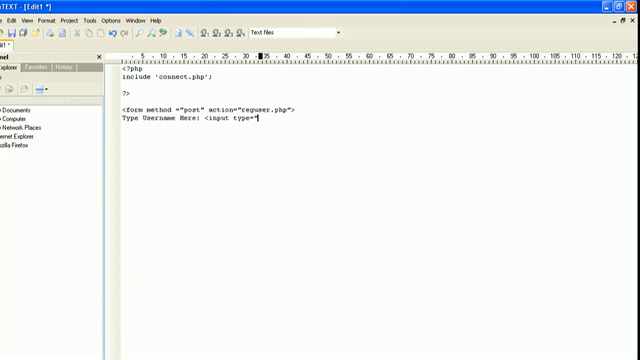
pyautogui.write('te')
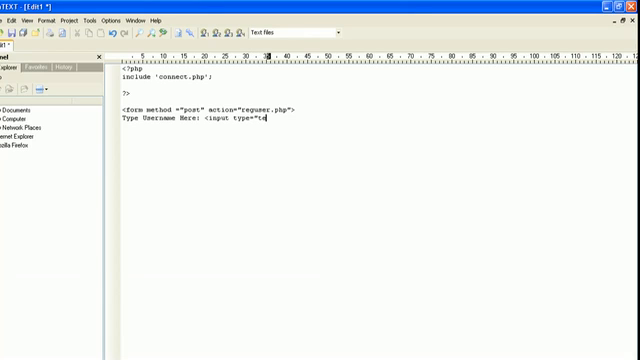
pyautogui.write('xt"')
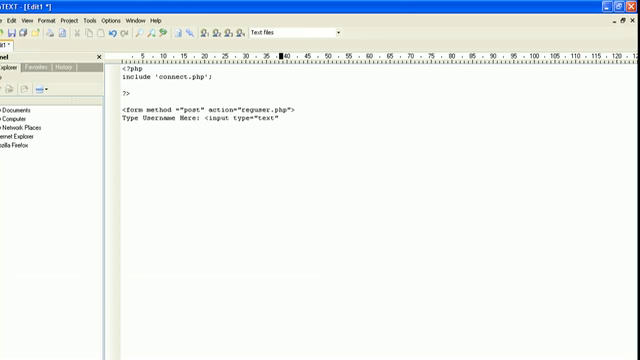
pyautogui.write('name')
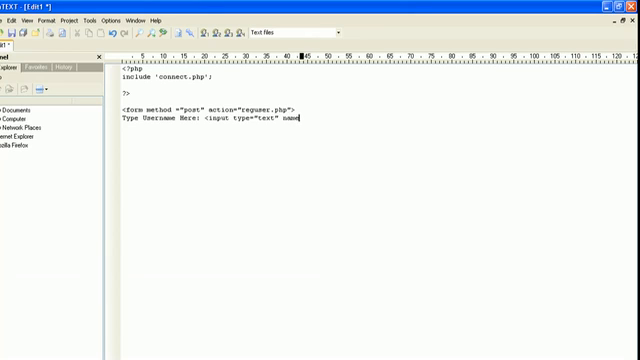
pyautogui.write('="player"')
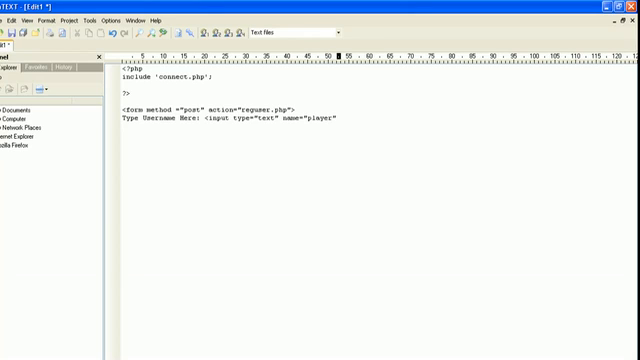
pyautogui.write('size=')
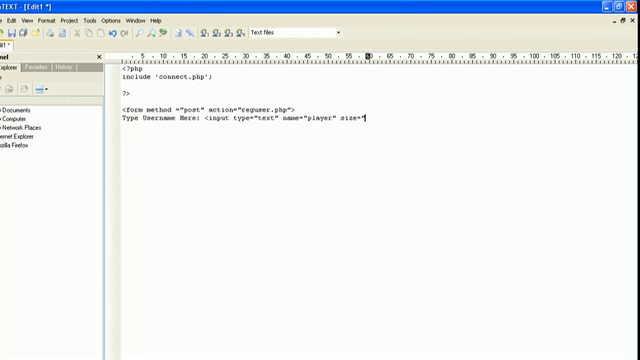
pyautogui.write('2')
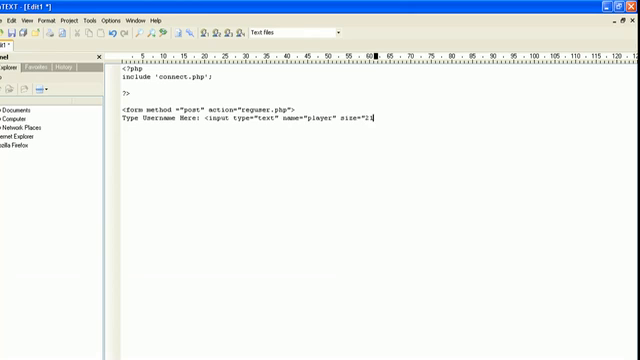
pyautogui.write('1">')
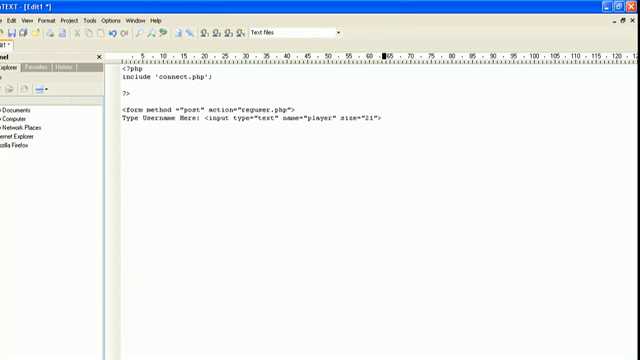
pyautogui.write('<br>')
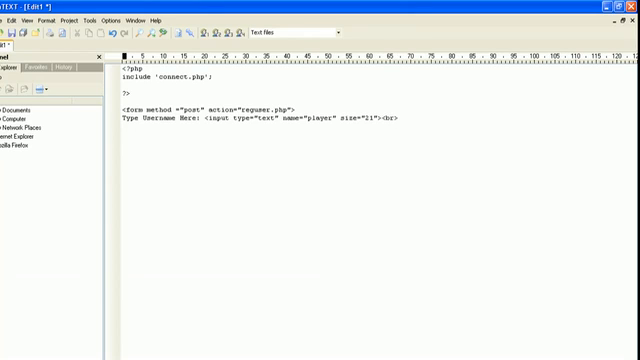
pyautogui.write('Type')
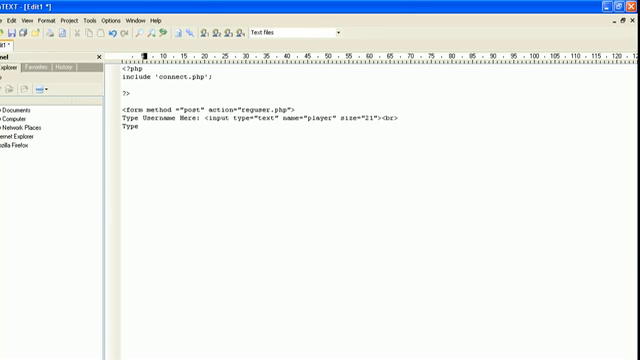
# Add the 'Type Password Here' label with a text input named password, size 15, and <br>
pyautogui.write('Password')
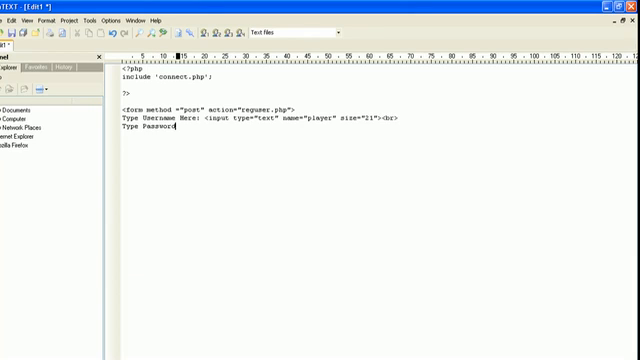
pyautogui.write('Here:')
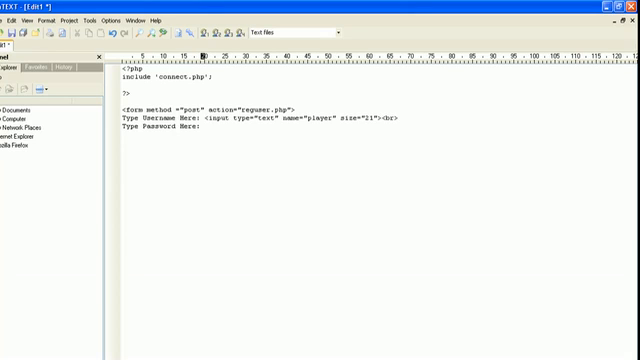
pyautogui.write('<')
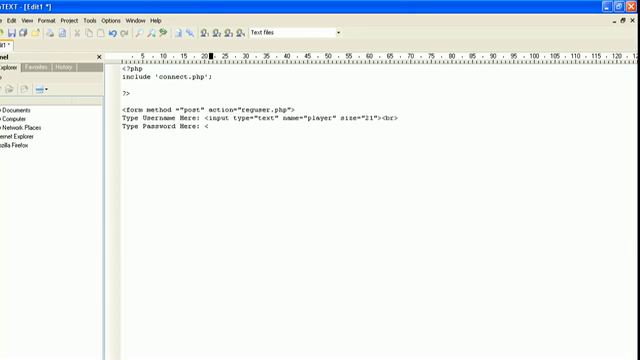
pyautogui.write('<inpu')
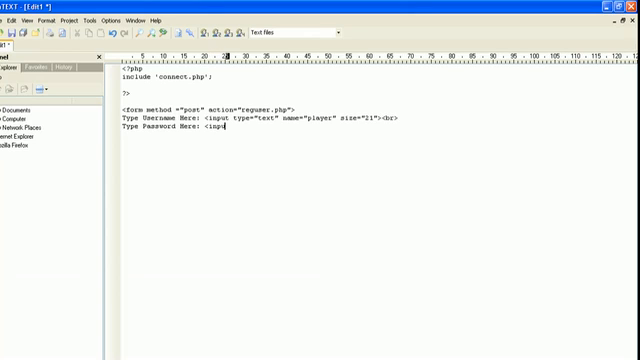
pyautogui.write('t')
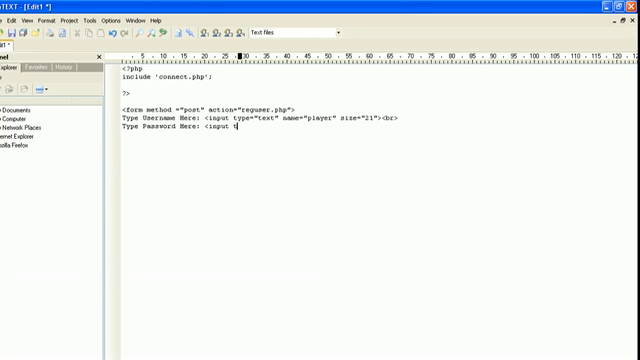
pyautogui.write('type-')
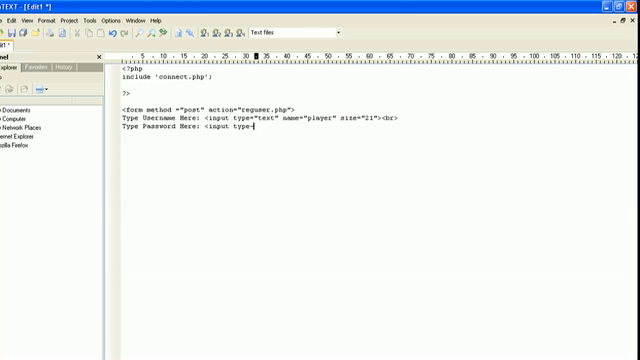
pyautogui.write('"text"')
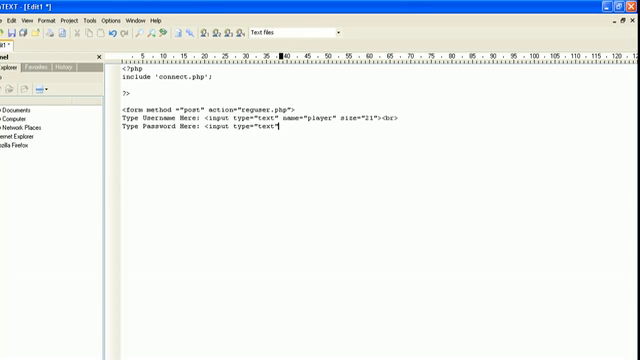
pyautogui.write('a')
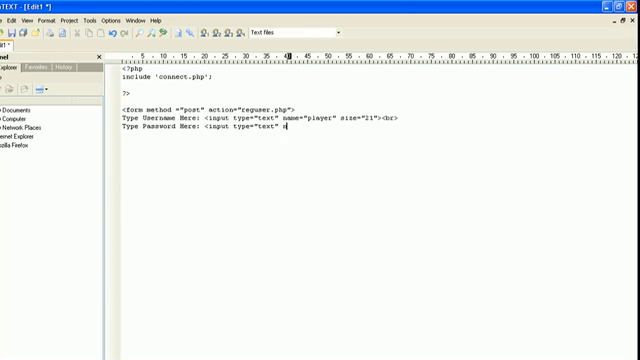
pyautogui.write('ame=')
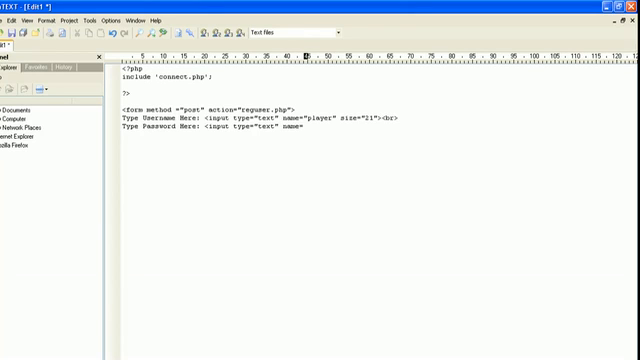
pyautogui.write('passwd')
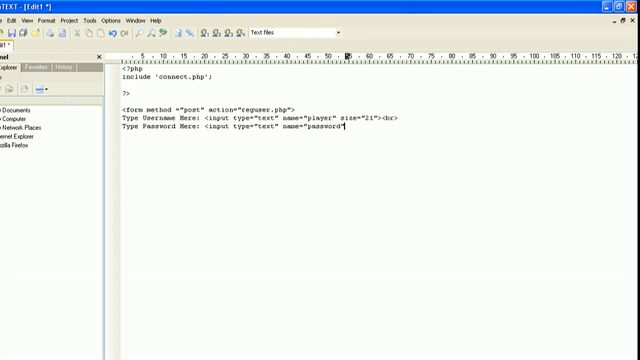
pyautogui.write('size "15">')
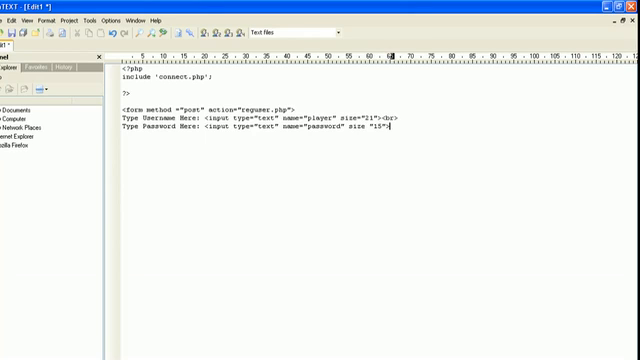
pyautogui.write('<br>')
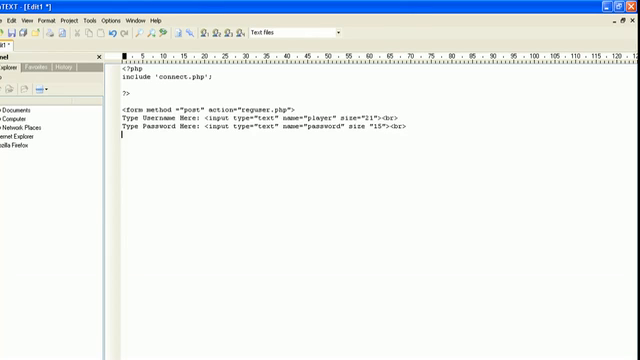
# Type the 'ReType Password Again' label and a size-15 text input named pass2 with <br>
pyautogui.write('ReTyp')
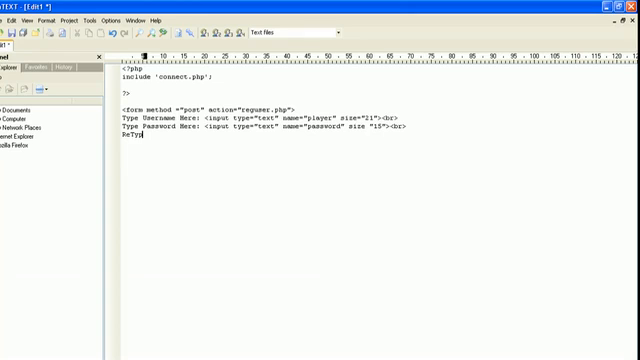
pyautogui.write('e')
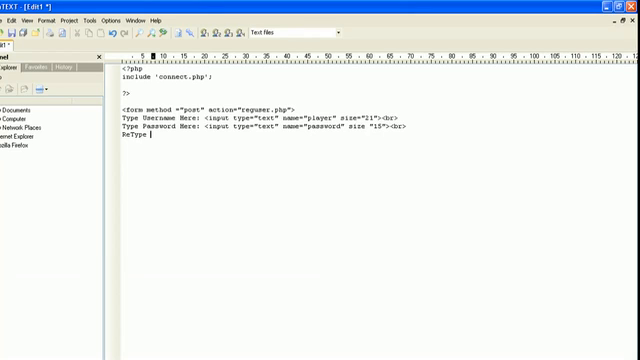
pyautogui.write('Pass')
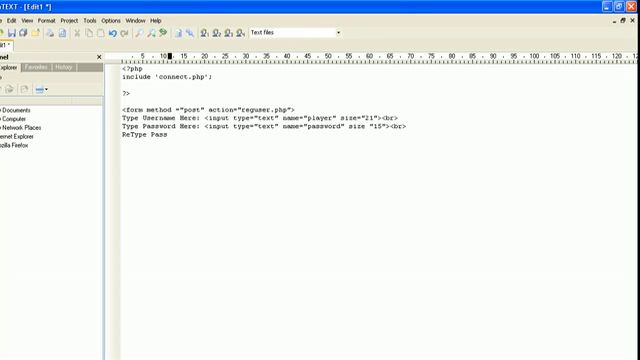
pyautogui.write('word')
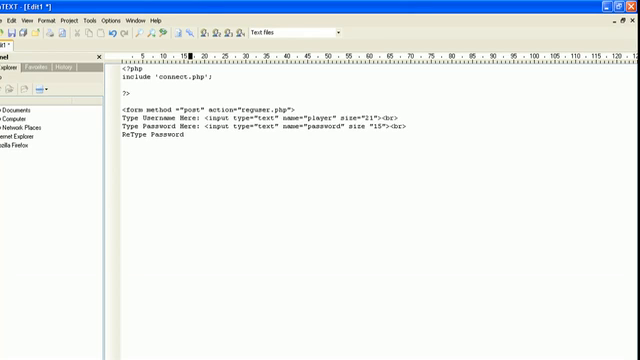
pyautogui.write('Here')
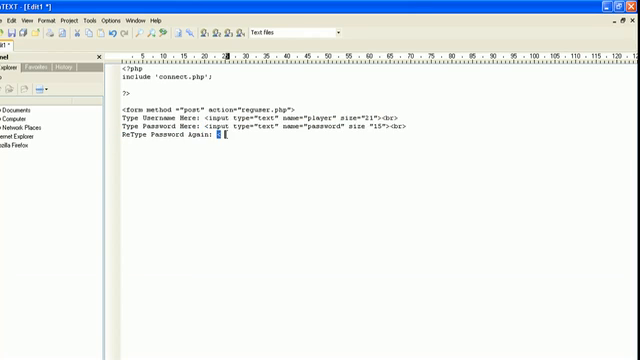
pyautogui.write('<input type="text" name="password" size "15"><br>')
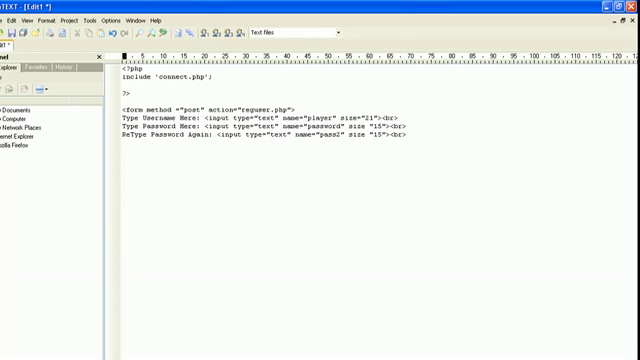
# Add 'Type Email Address' with a pasted input tag changed to name email, size 60
pyautogui.write('Type')
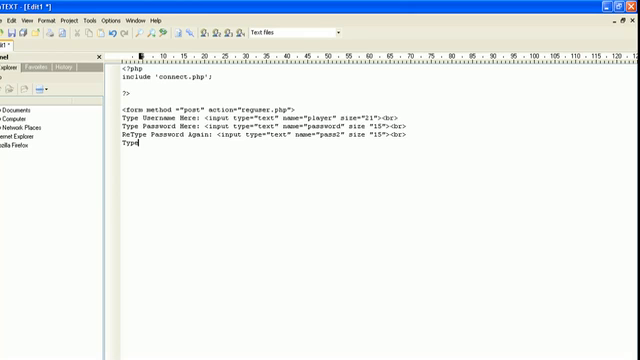
pyautogui.write('Email')
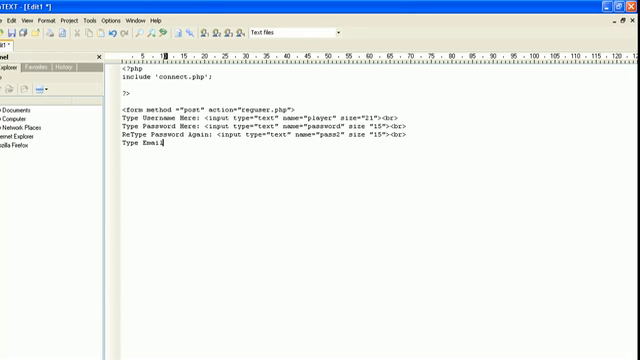
pyautogui.write('Address')
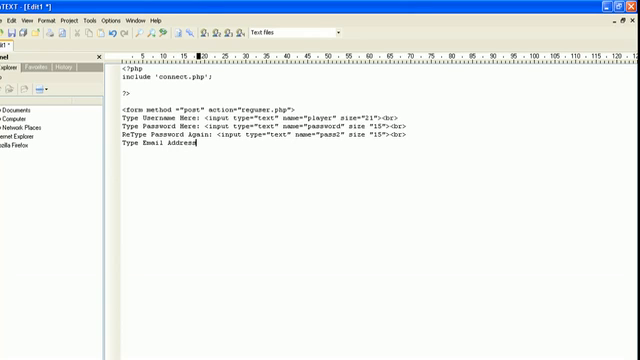
pyautogui.write('" "')
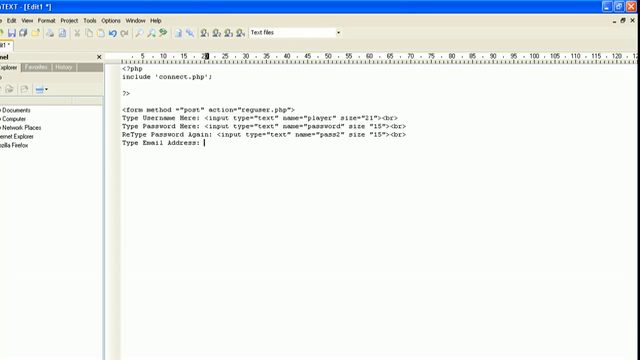
pyautogui.write('<input type="text" name="password" size "15"><br>')
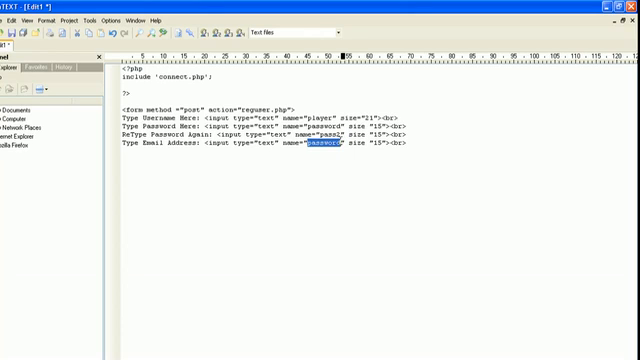
pyautogui.write('email')
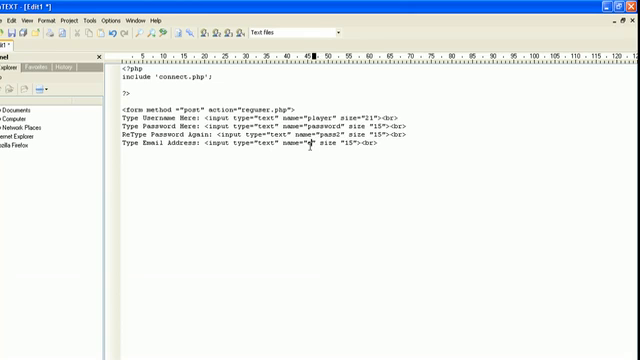
pyautogui.write('email')
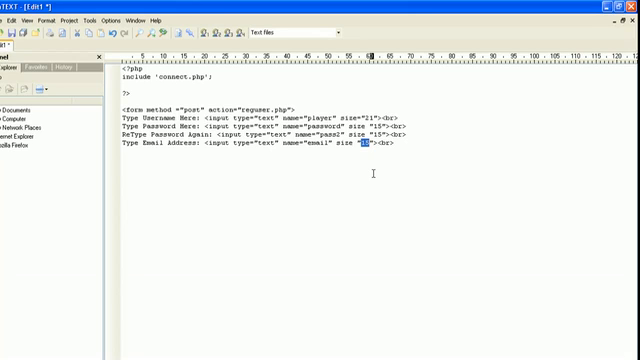
pyautogui.write('60')
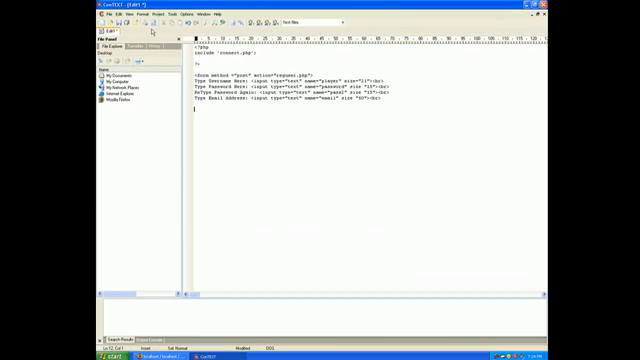
# Save the code from the Save dialog under the name register.php
pyautogui.click(105, 14)
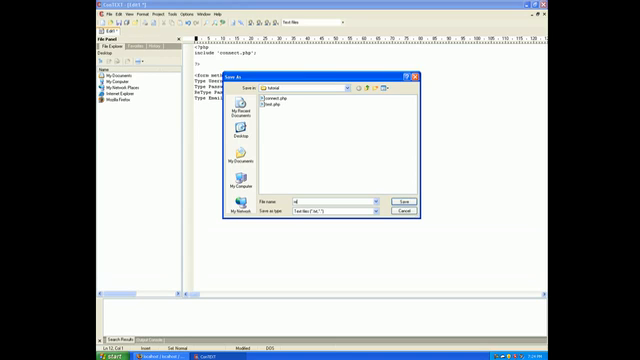
pyautogui.write('register')
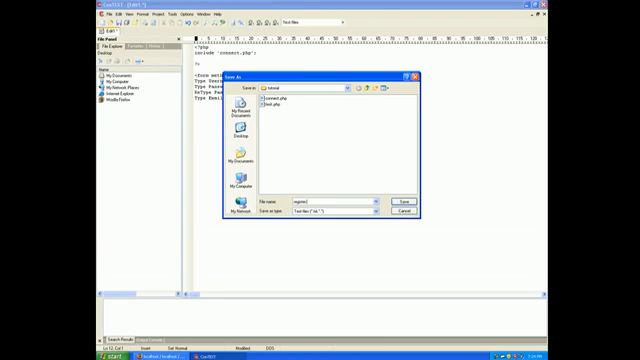
pyautogui.write('register.php')
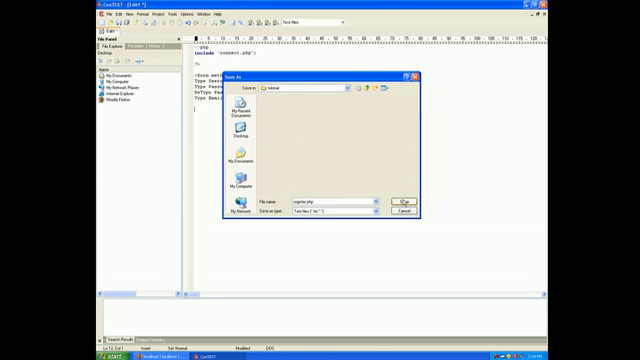
pyautogui.click(401, 198)
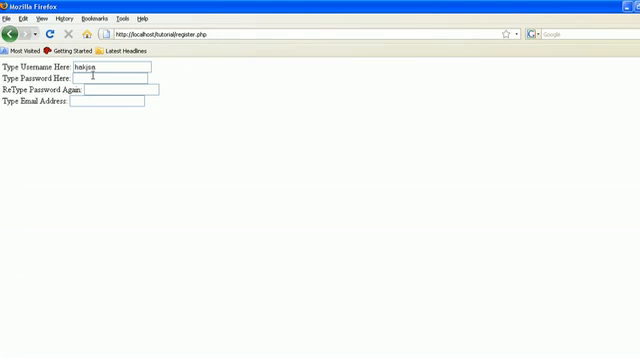
# Type the test entries 'sd' and 'dss' into the register.php form fields in Firefox
pyautogui.write('sds')
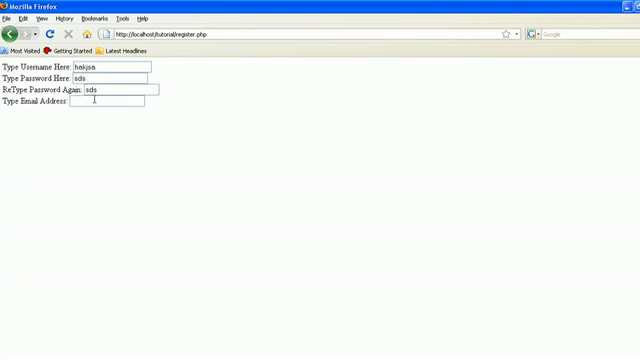
pyautogui.write('dss')
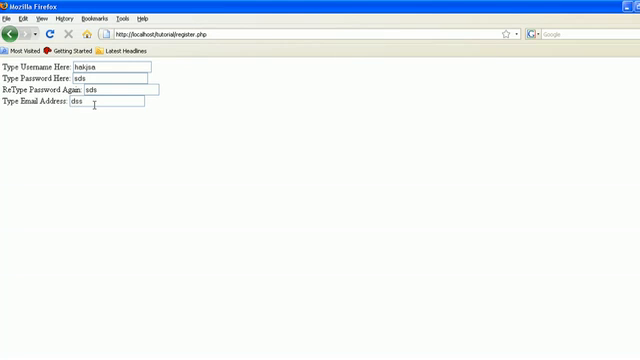